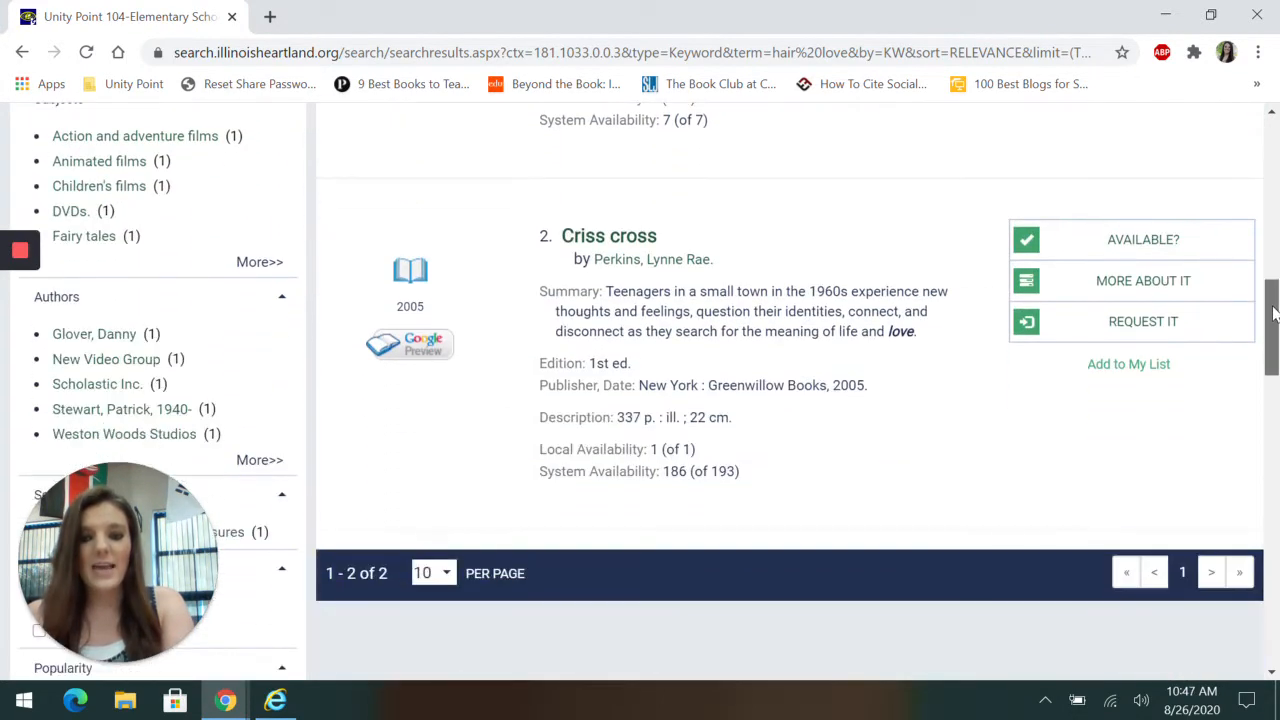
- Start a request for Hair Love via REQUEST IT in the 'hair love' search results
click(1144, 320)
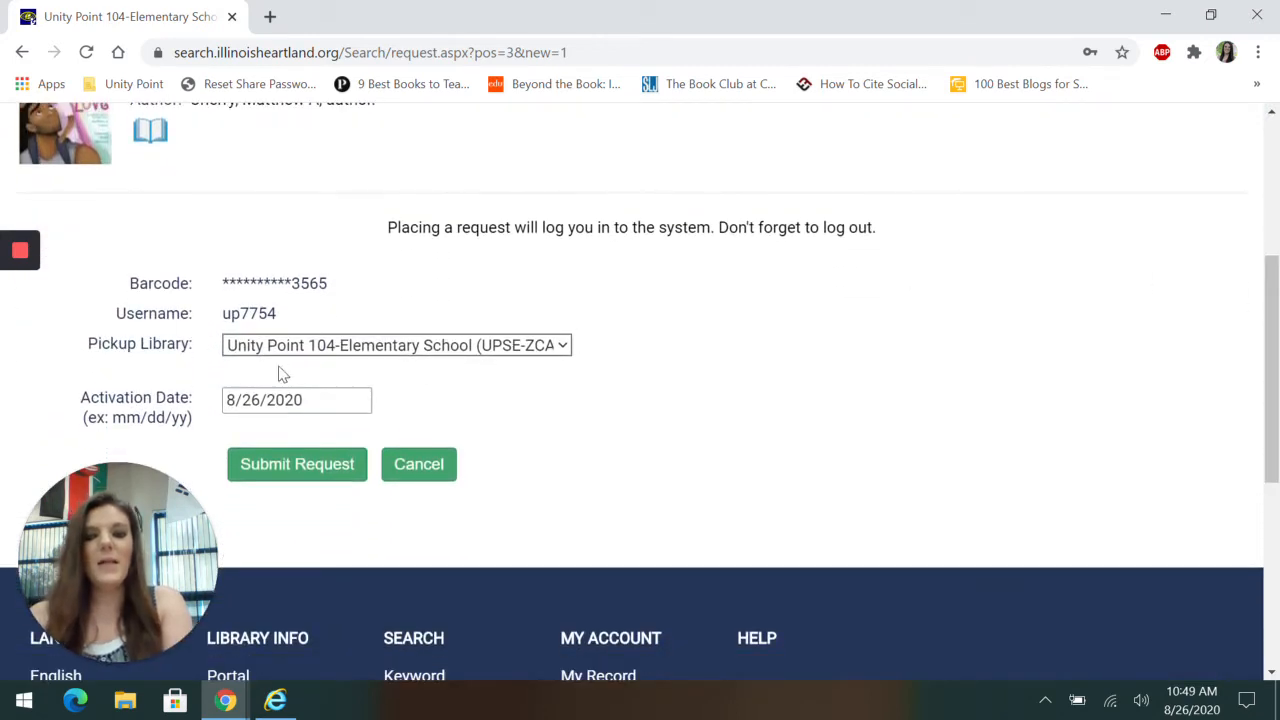
- Submit the Hair Love hold request and go to the patron's list of hold requests
click(296, 464)
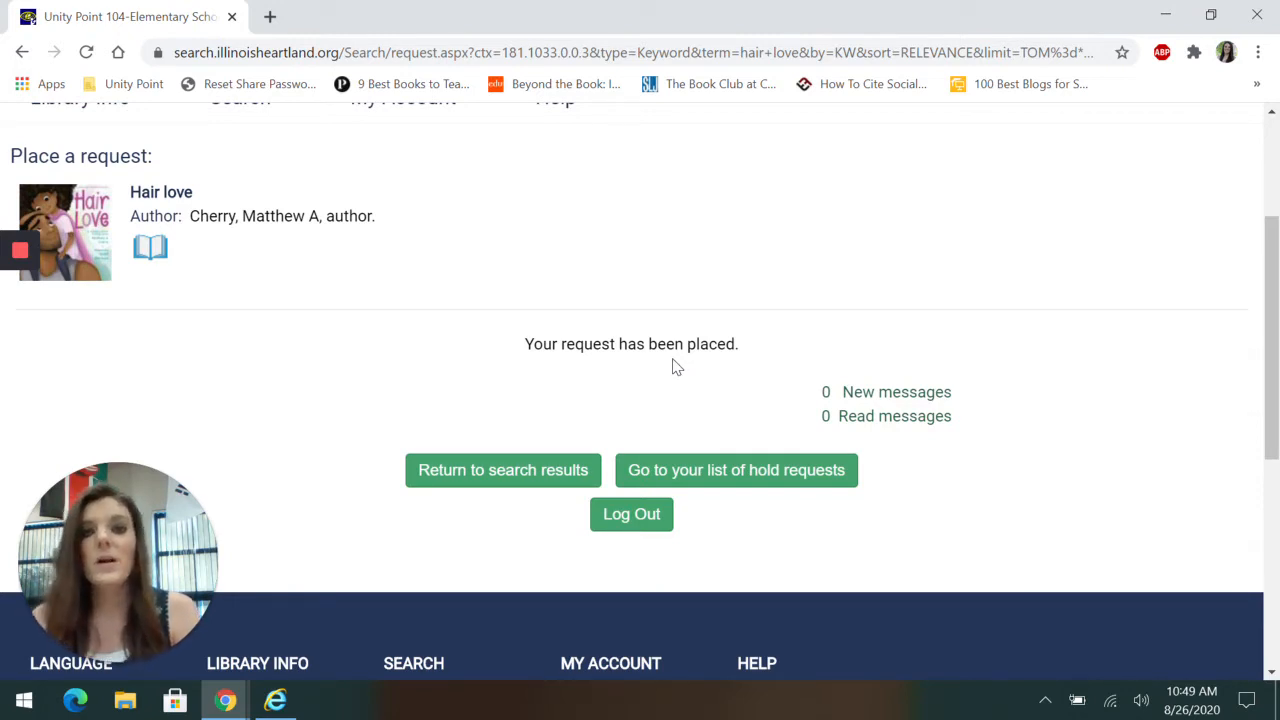
mouse_move(660, 374)
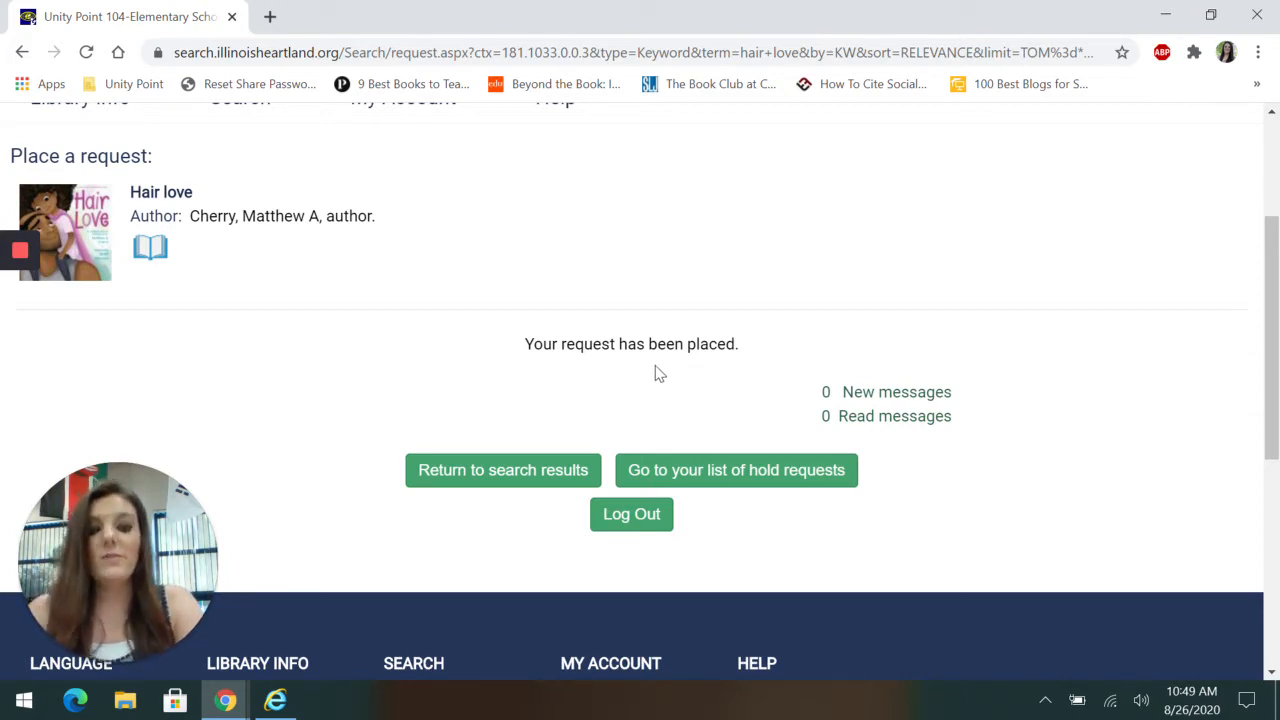
click(736, 470)
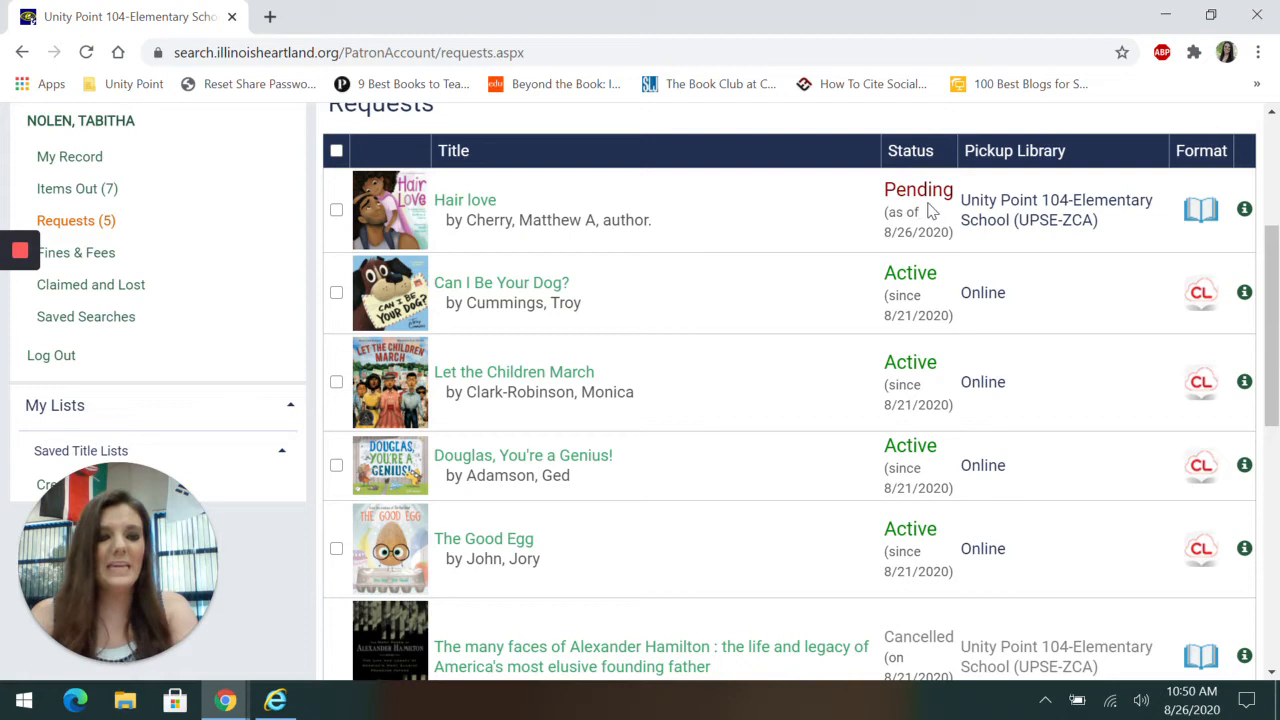